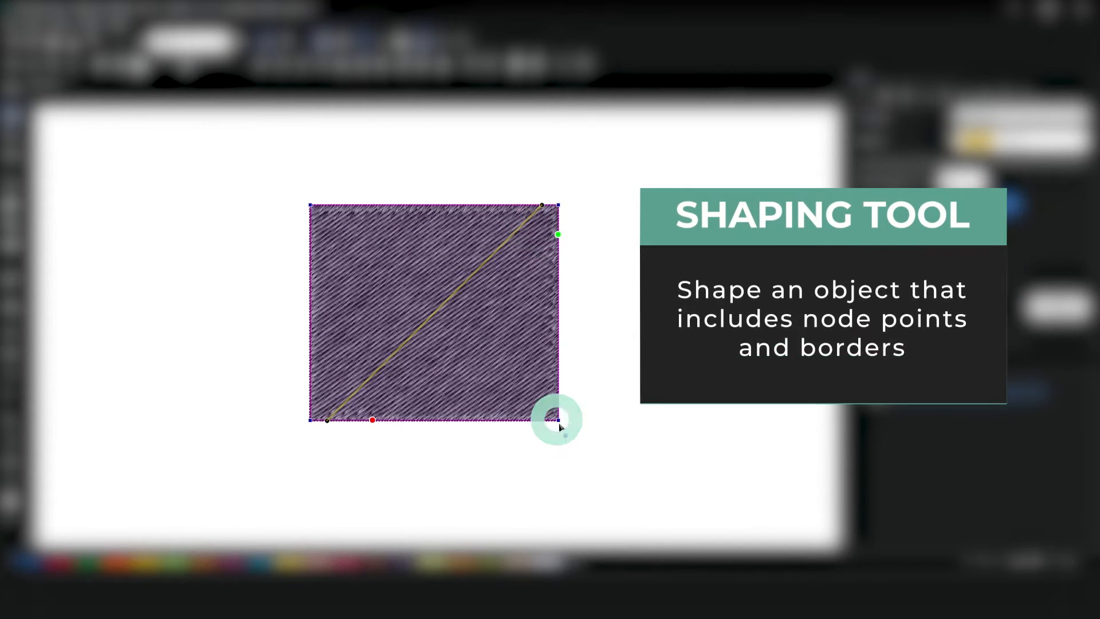
{"action": "mouse_move", "coordinate": [318, 430]}
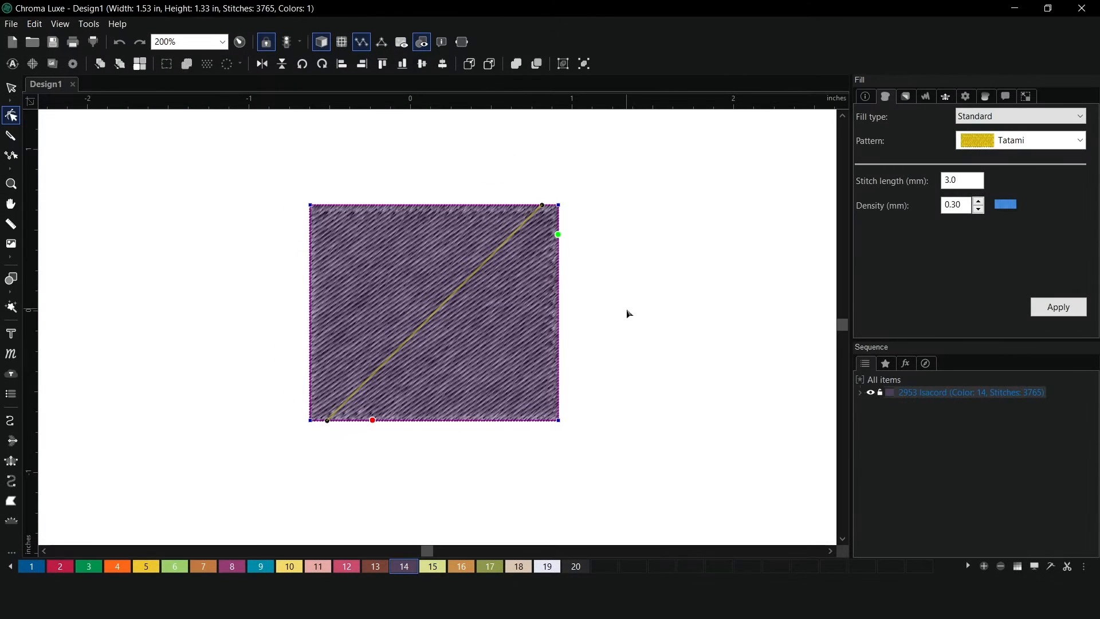
Step: Change the added top-border node to a Smooth type so the edge rounds into an arch
{"action": "right_click", "coordinate": [312, 208]}
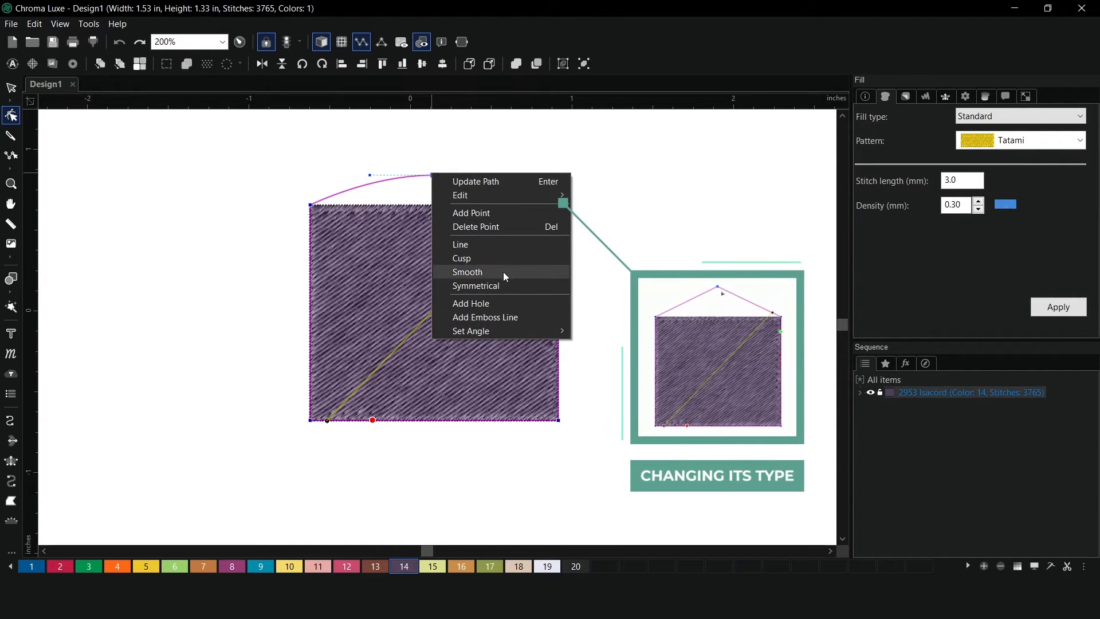
{"action": "mouse_move", "coordinate": [502, 247]}
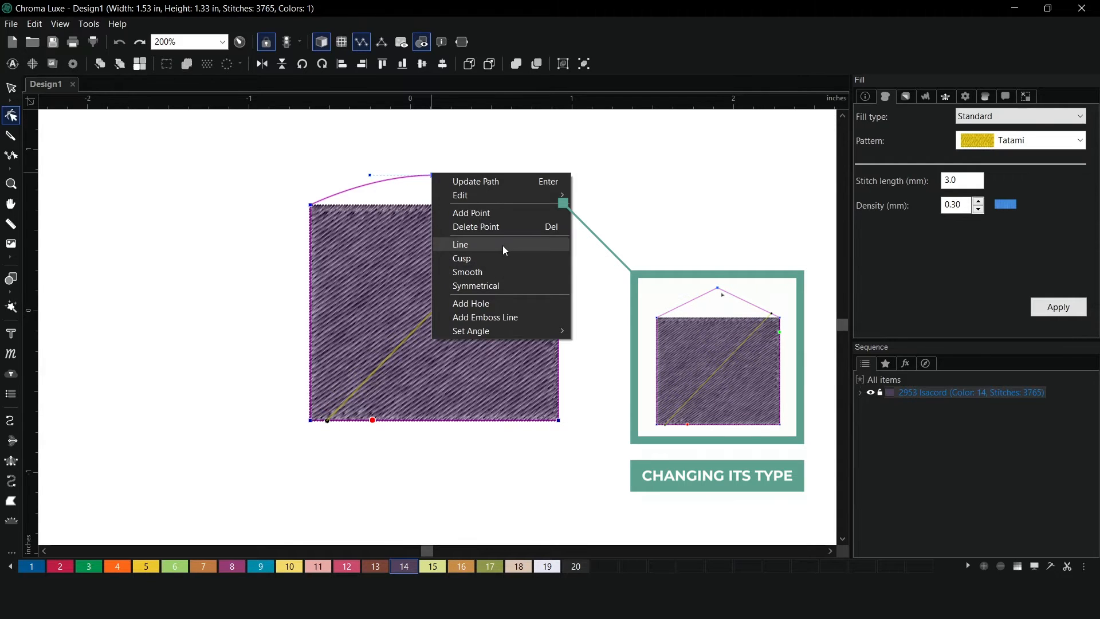
{"action": "left_click", "coordinate": [461, 244]}
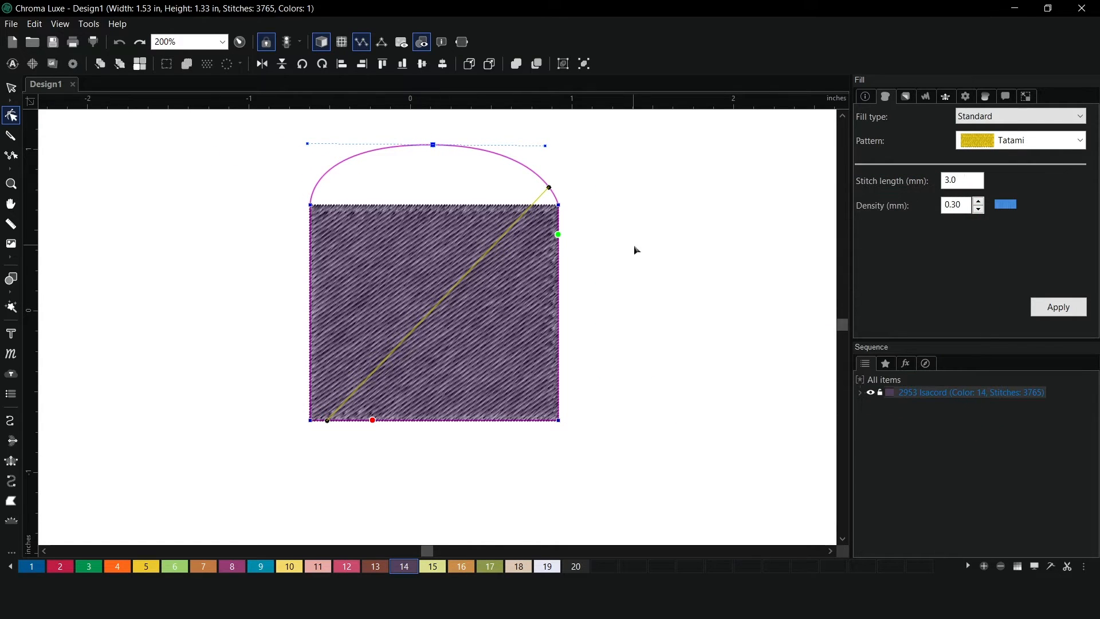
{"action": "left_click", "coordinate": [321, 41]}
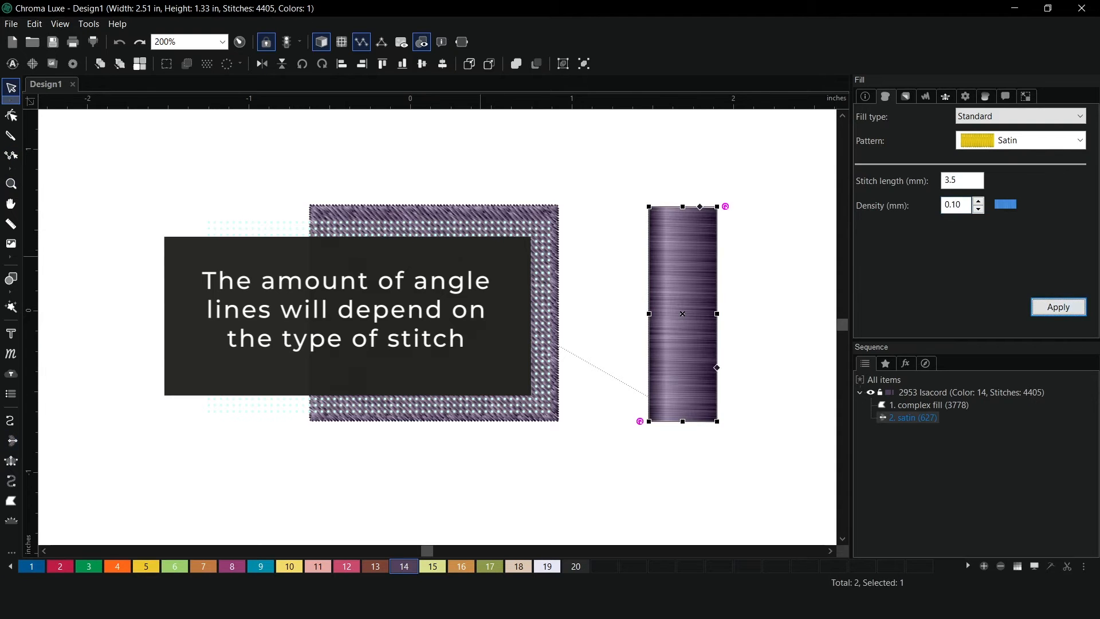
Step: Apply the Satin pattern to the new column object in the Fill panel
{"action": "left_click", "coordinate": [10, 115]}
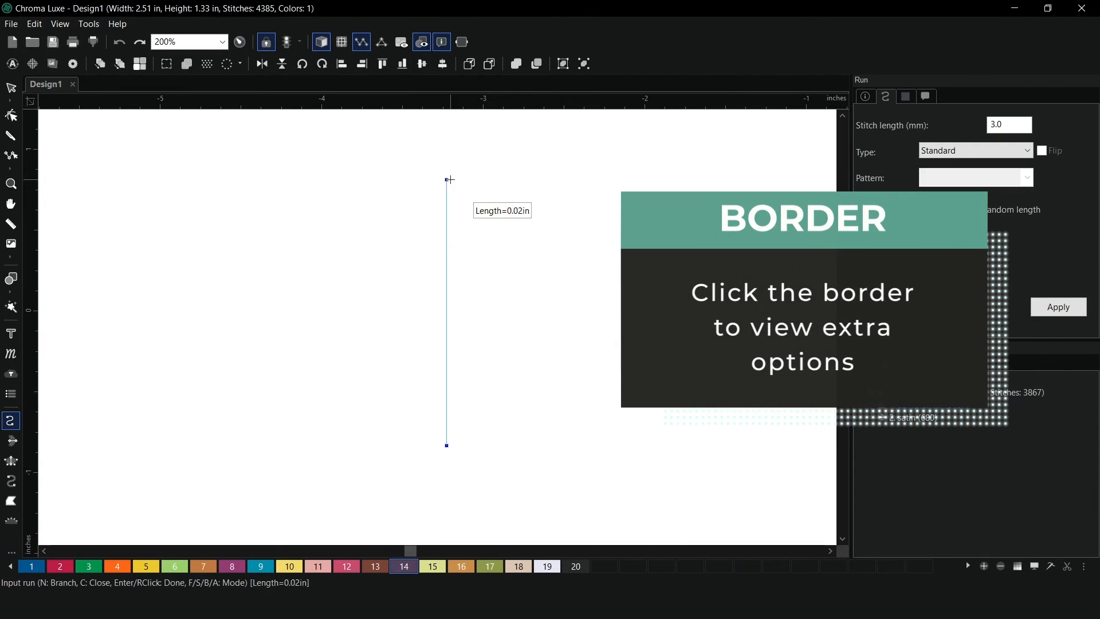
Step: Split the zigzag run at a point with Split Line and move one piece aside
{"action": "right_click", "coordinate": [446, 370]}
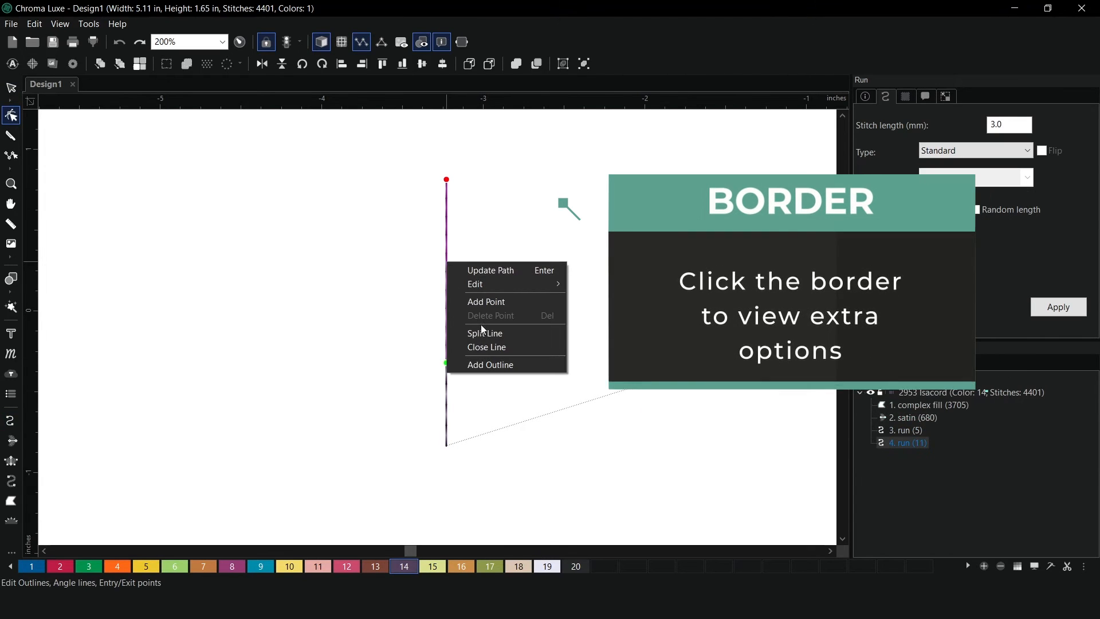
{"action": "left_click", "coordinate": [483, 332]}
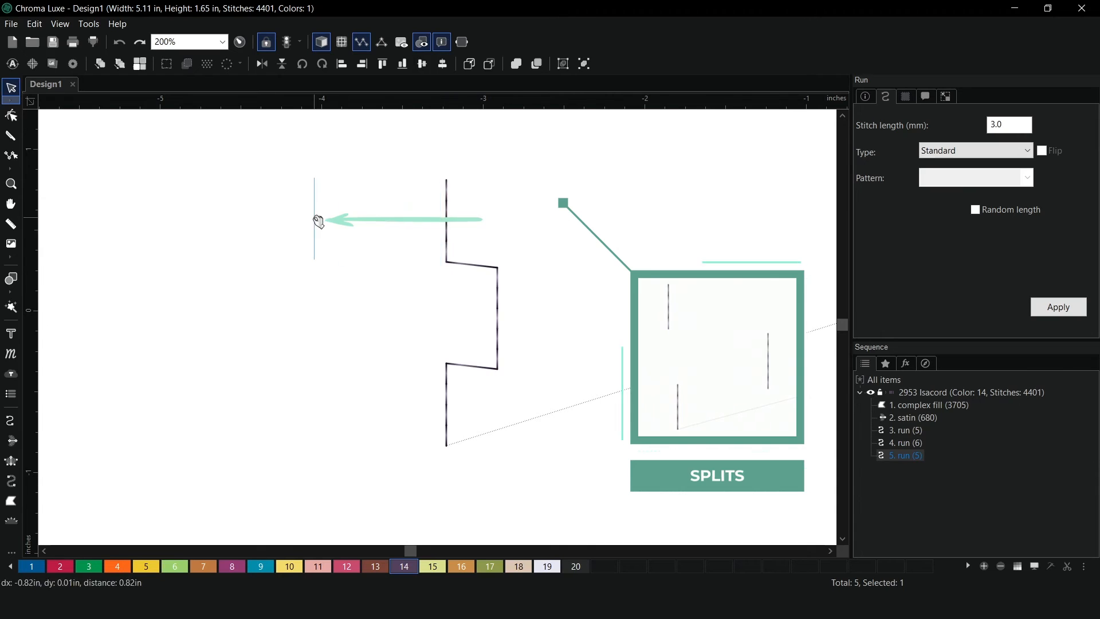
{"action": "left_click", "coordinate": [905, 430]}
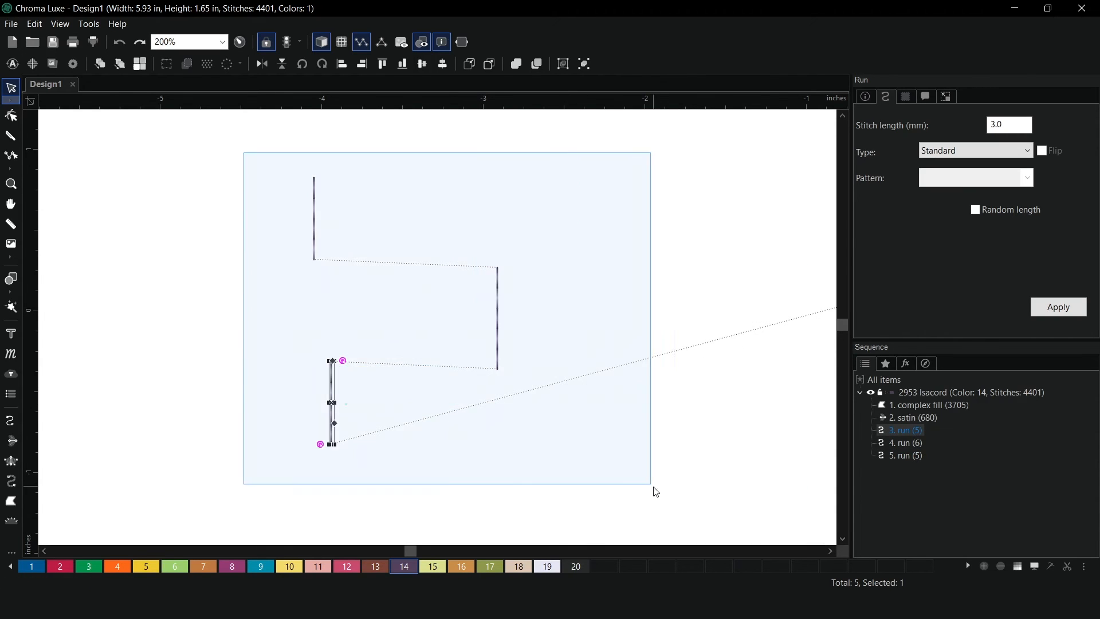
Step: Reselect the tatami fill with the Shaping Tool and bring up its corner node options
{"action": "left_click", "coordinate": [443, 42]}
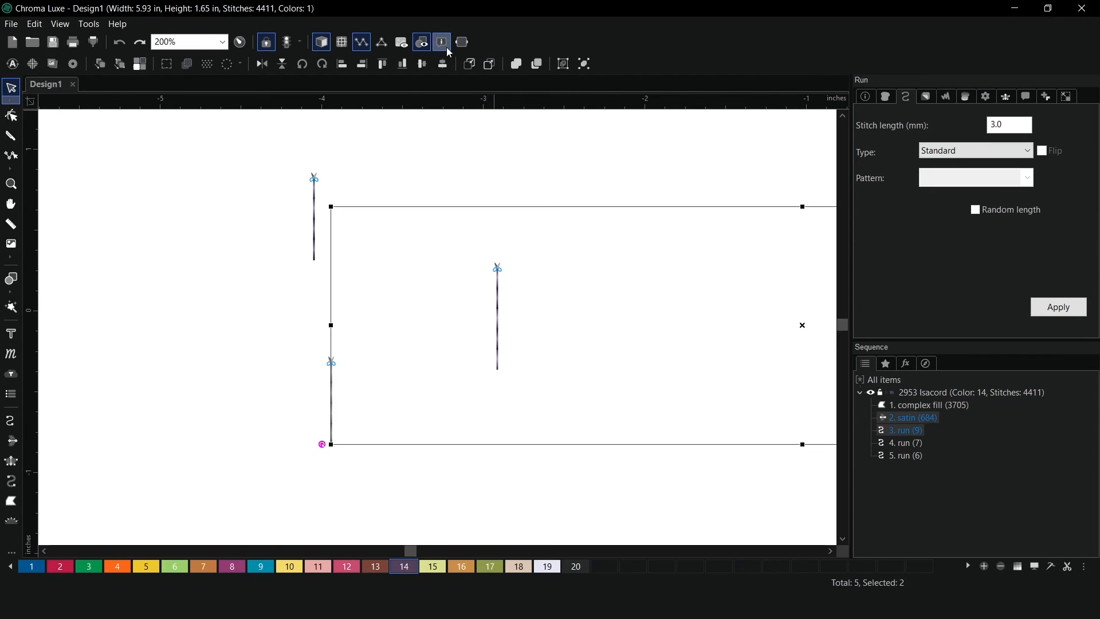
{"action": "right_click", "coordinate": [420, 211]}
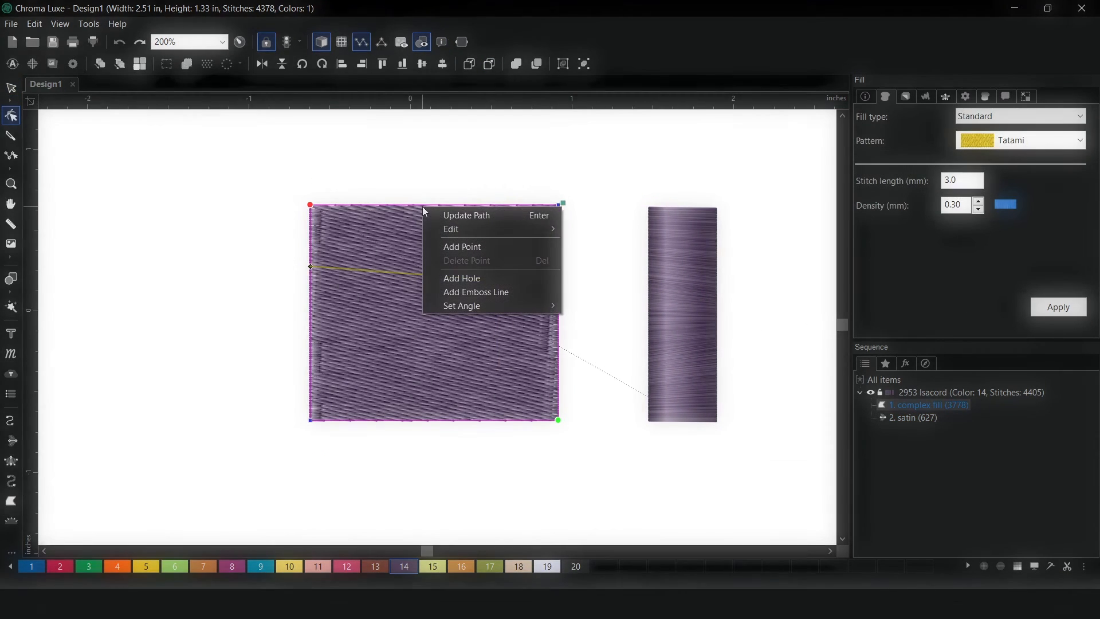